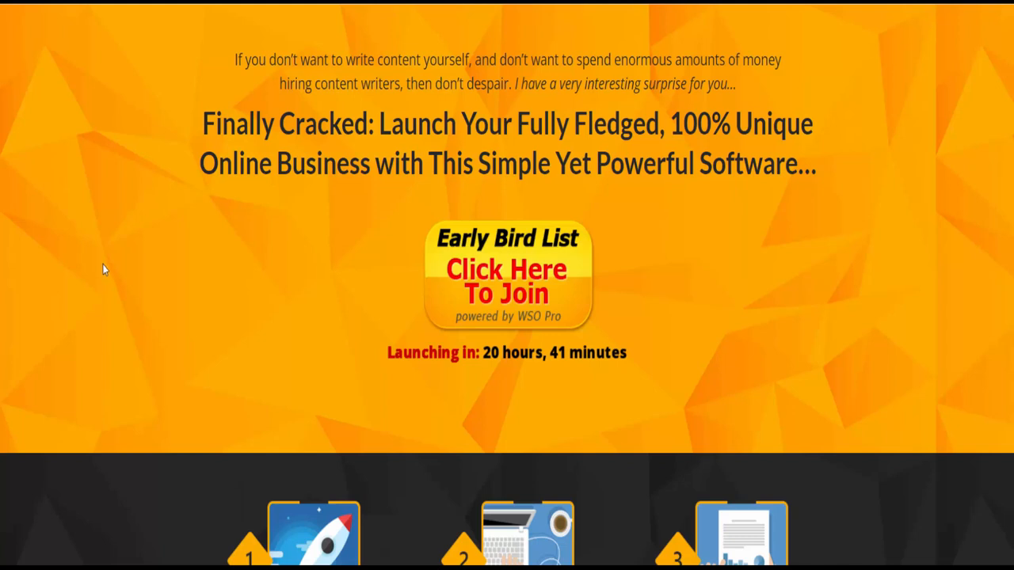
mouse_move(203, 80)
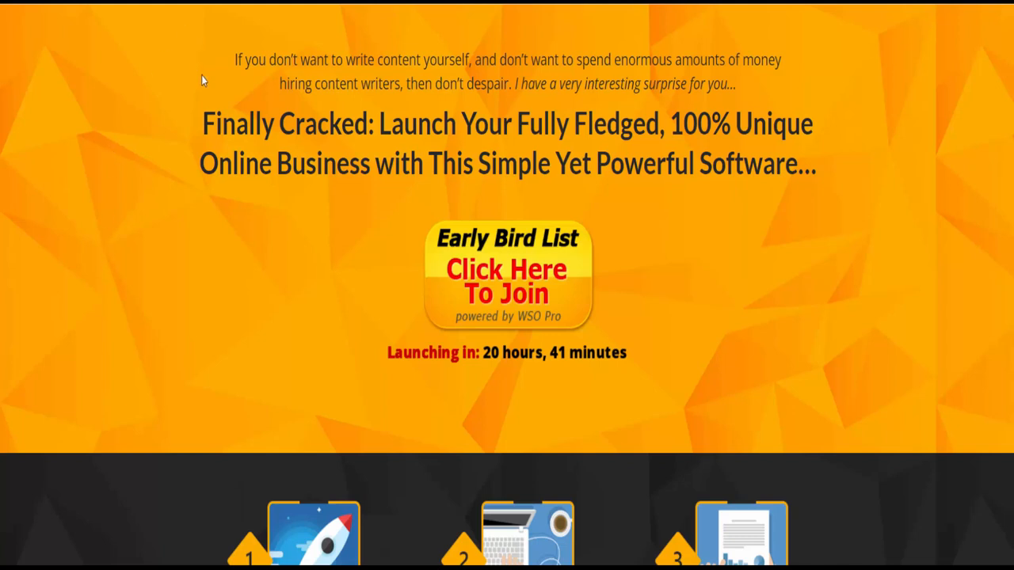
mouse_move(234, 68)
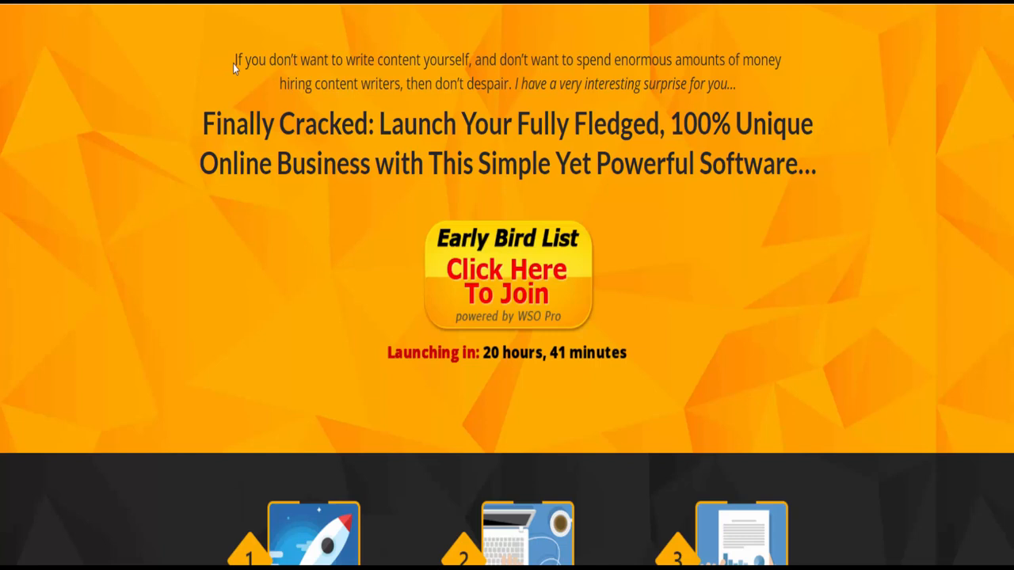
Highlight the intro's first line, then the '100% Unique' headline words through 'Fully Fledged'
drag(235, 60, 455, 62)
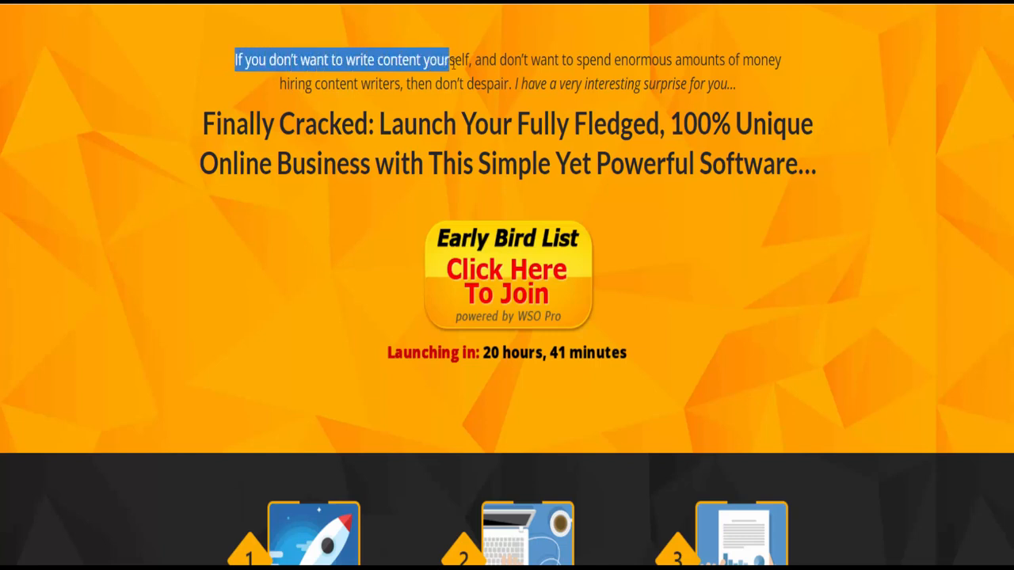
drag(448, 59, 626, 59)
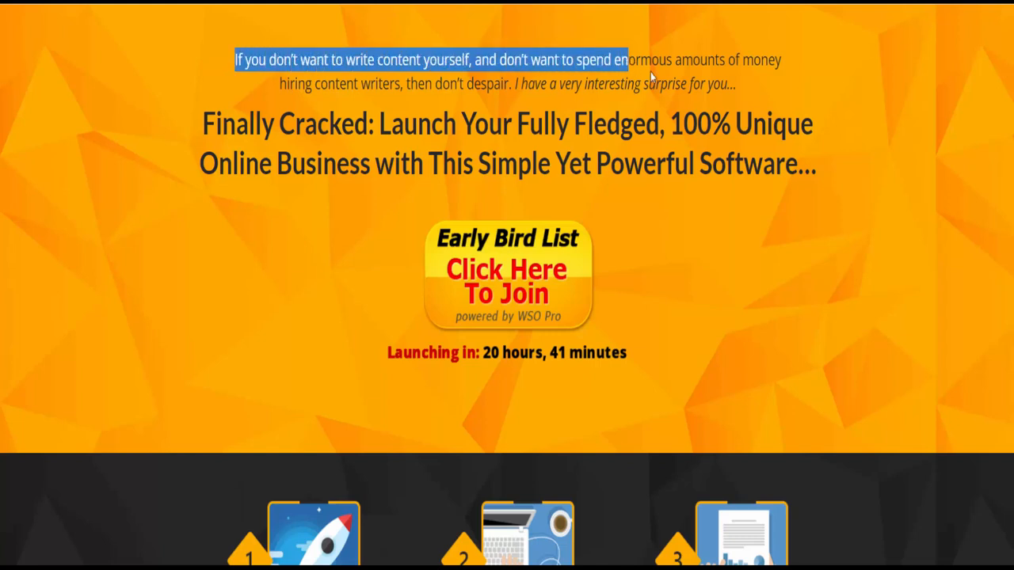
drag(626, 59, 780, 59)
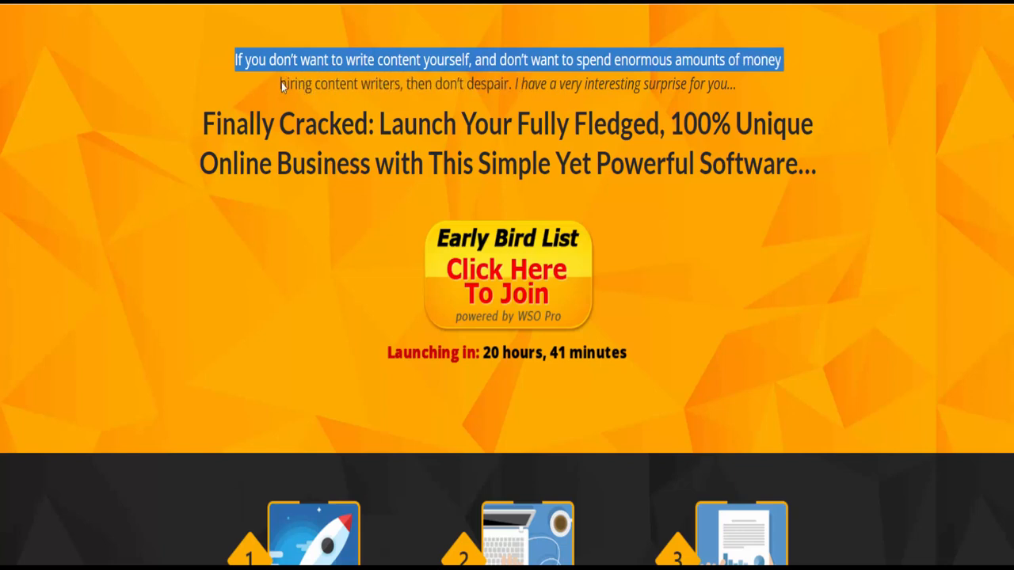
drag(282, 85, 511, 84)
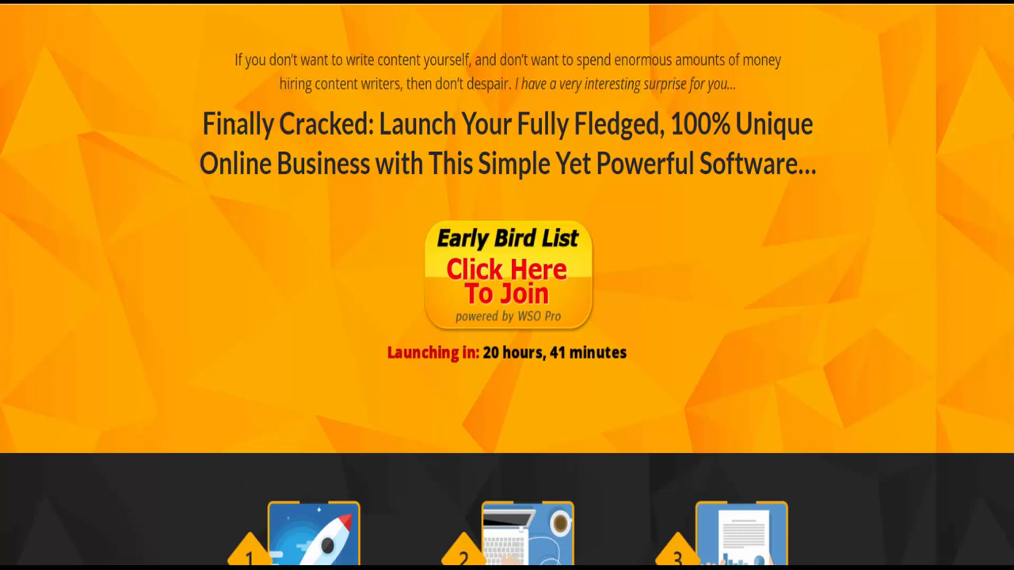
drag(380, 123, 569, 124)
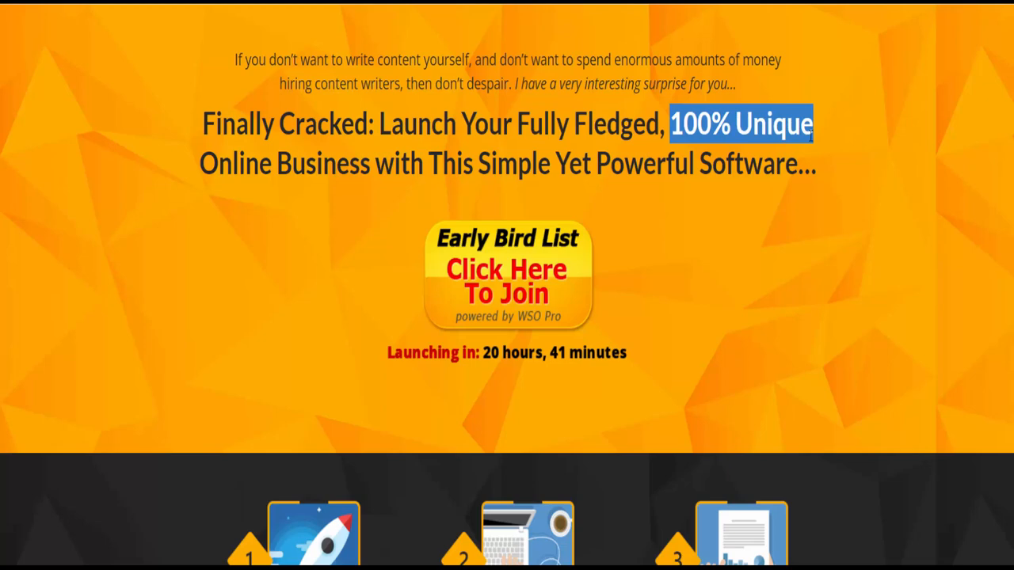
drag(813, 123, 593, 164)
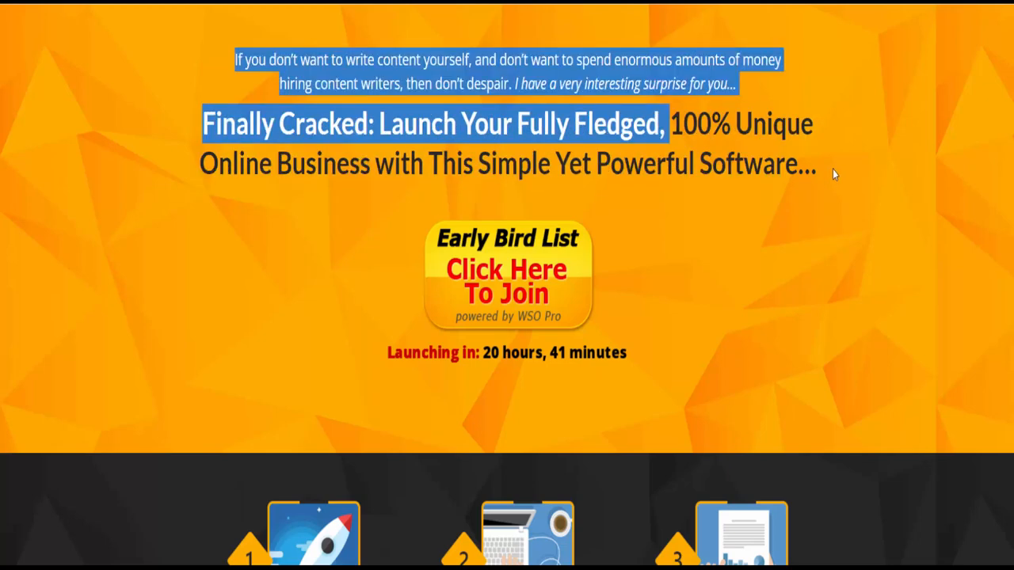
Scroll to the Step 1–3 section and double-click the Step 3 caption about selling original content
scroll(down, 3)
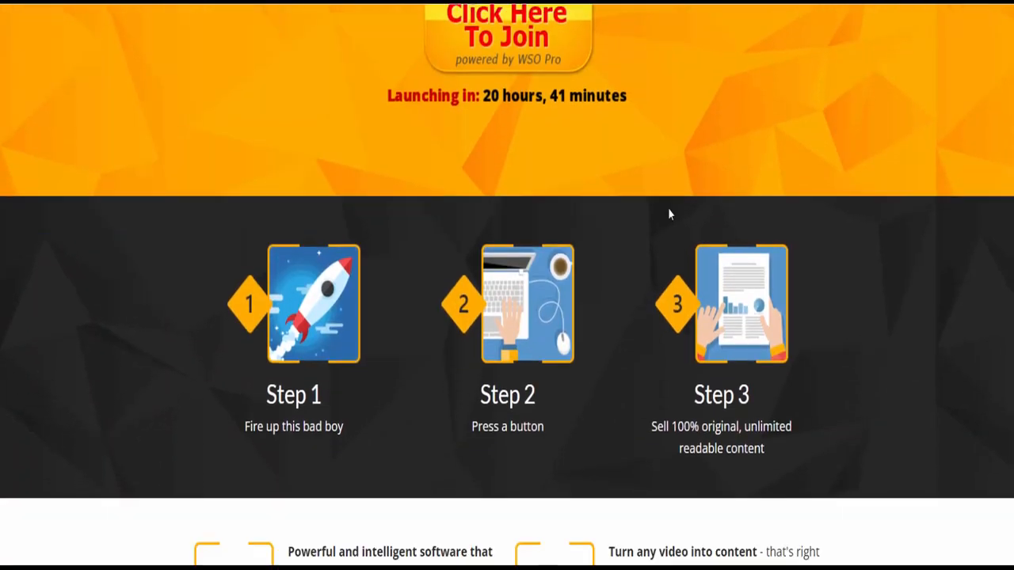
mouse_move(594, 215)
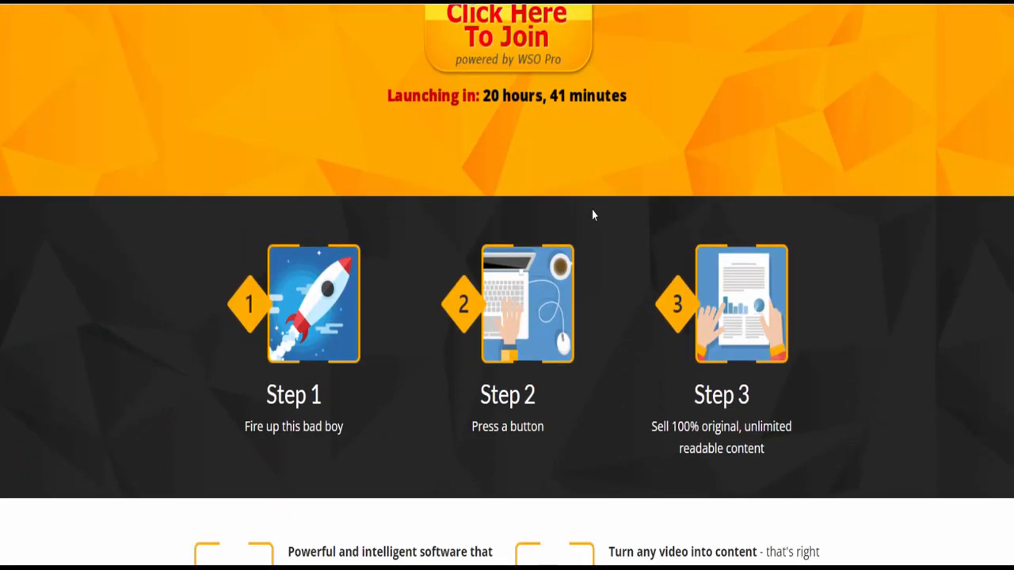
scroll(down, 3)
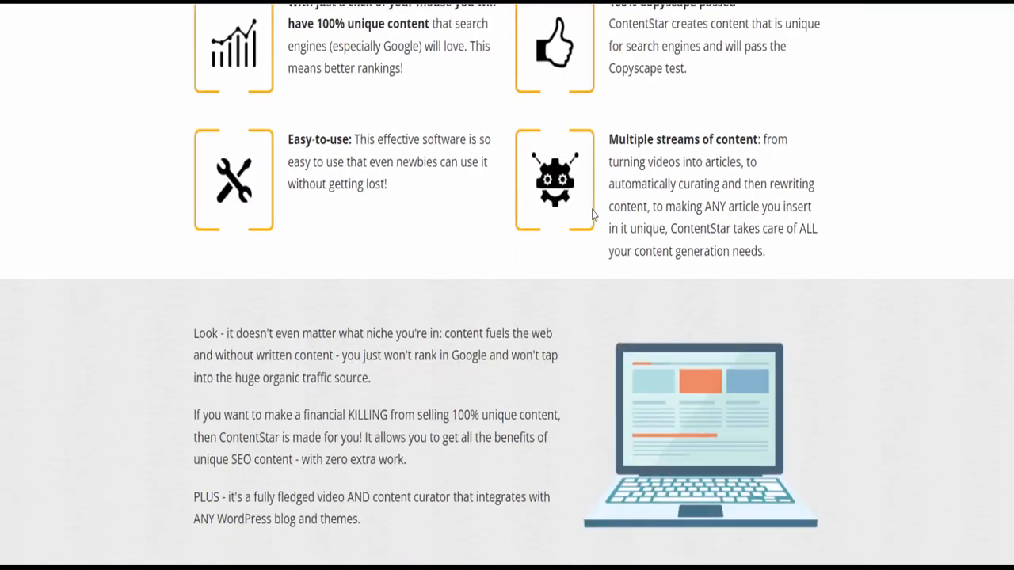
scroll(up, 3)
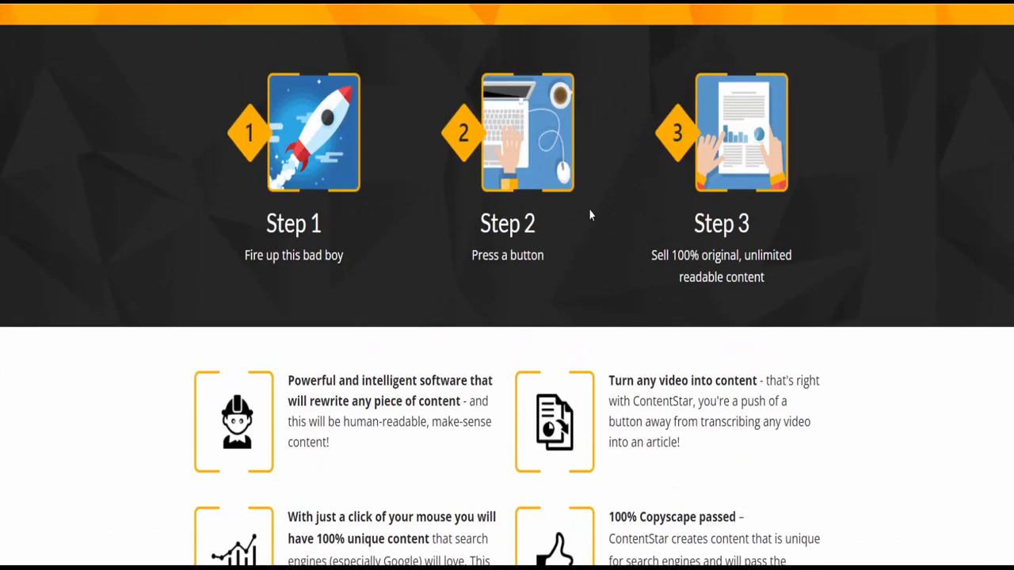
scroll(up, 3)
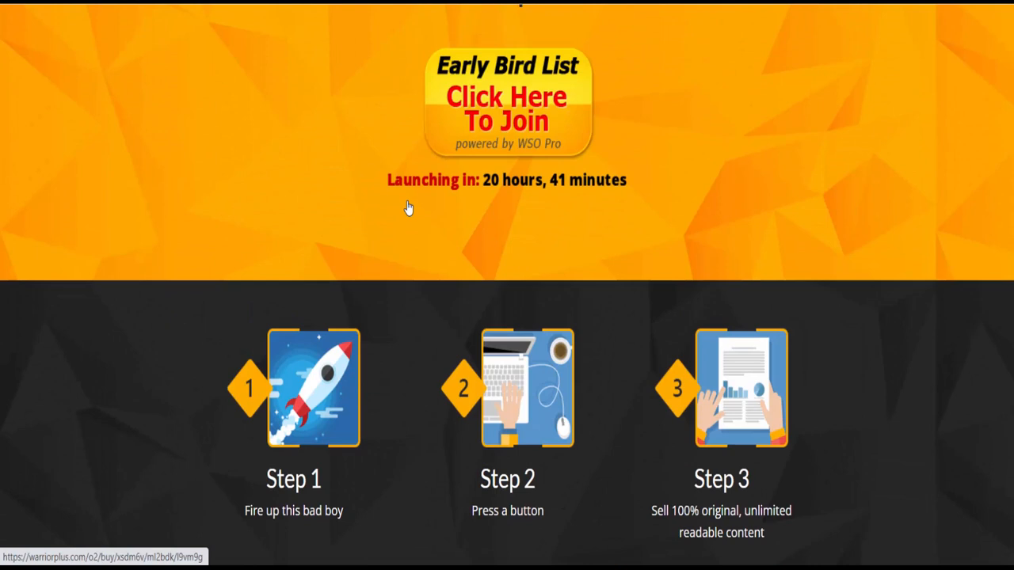
scroll(down, 3)
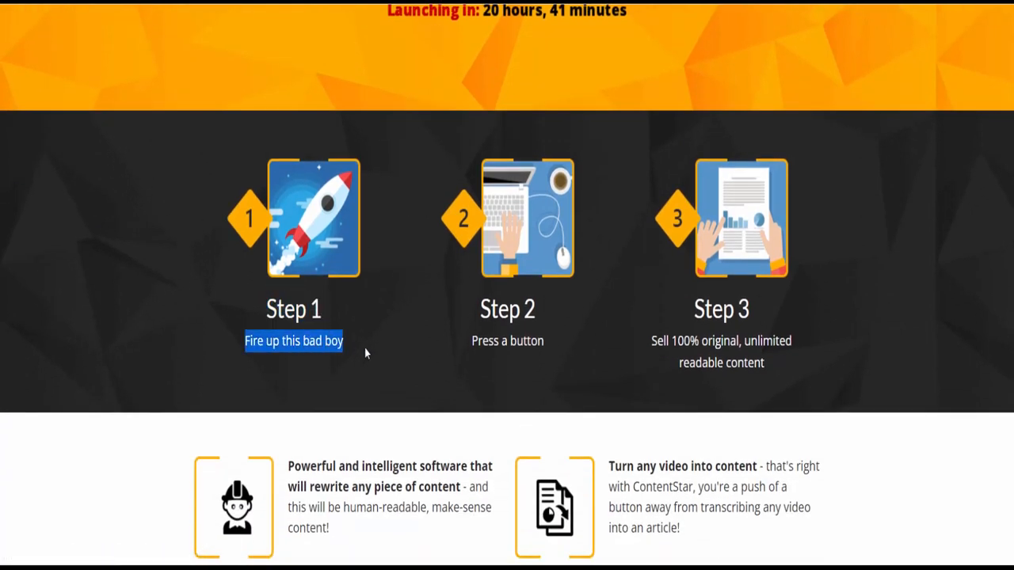
double_click(507, 309)
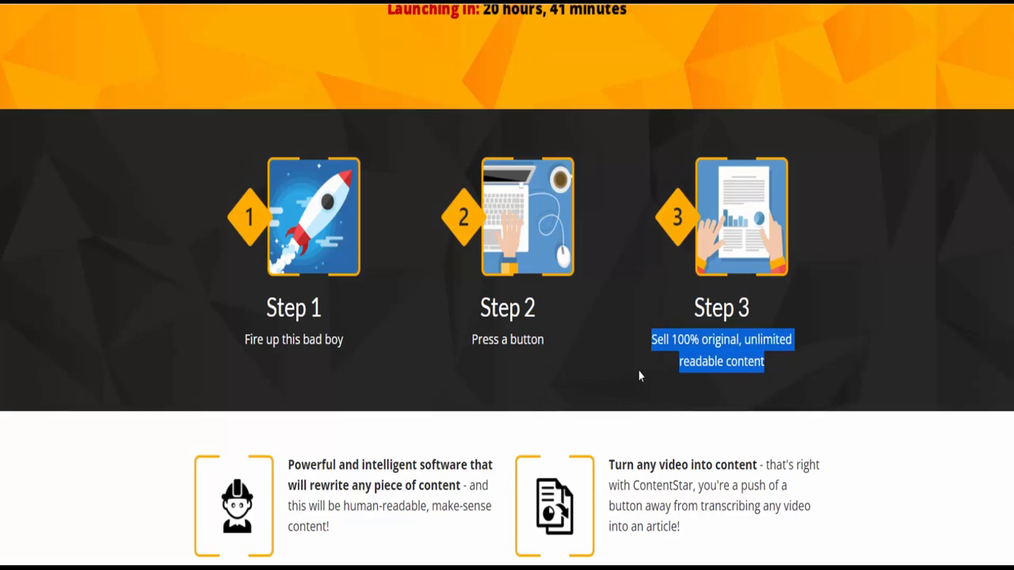
Highlight the paragraph beginning with 'Look'
scroll(down, 3)
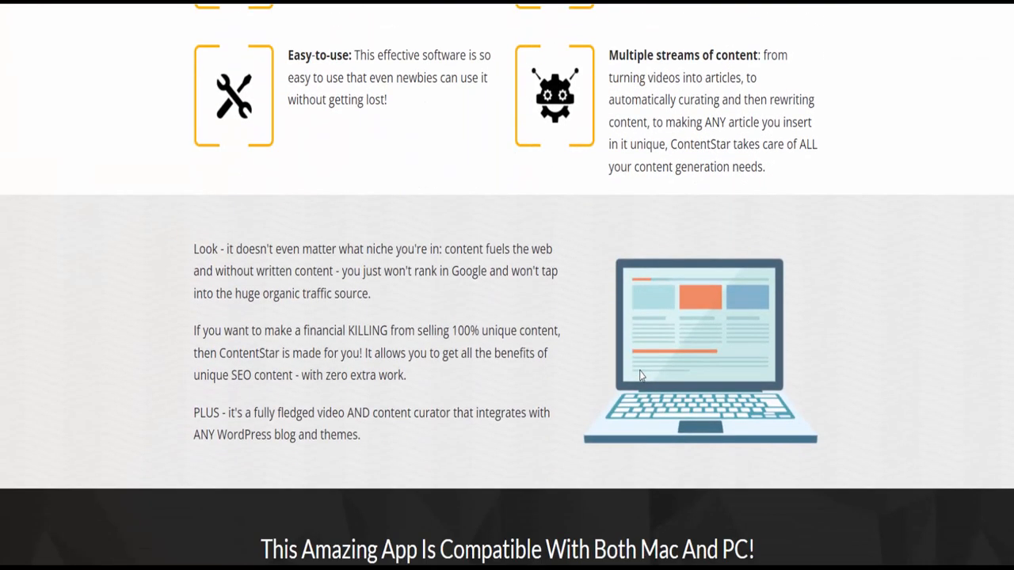
mouse_move(194, 254)
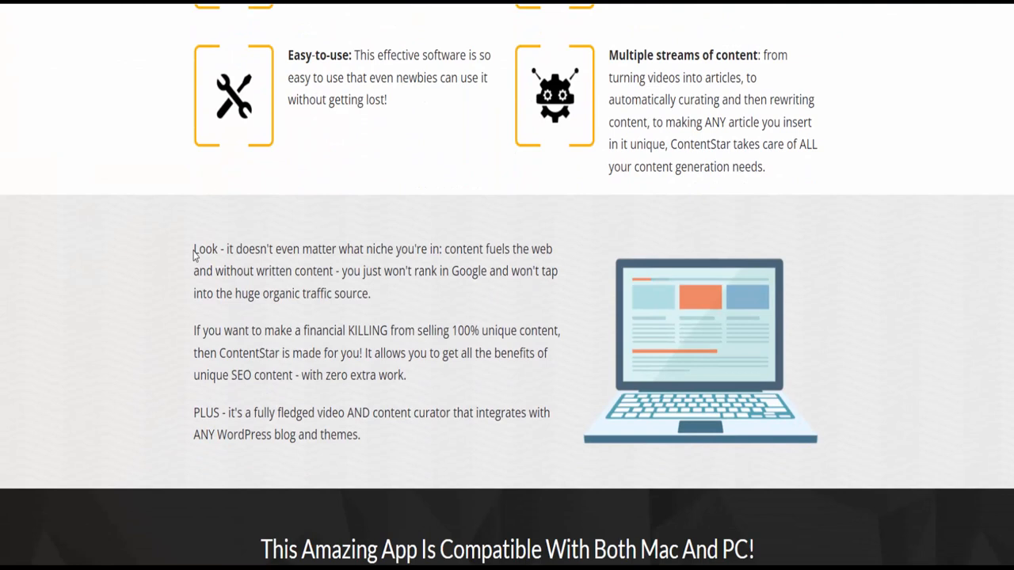
drag(193, 248, 464, 271)
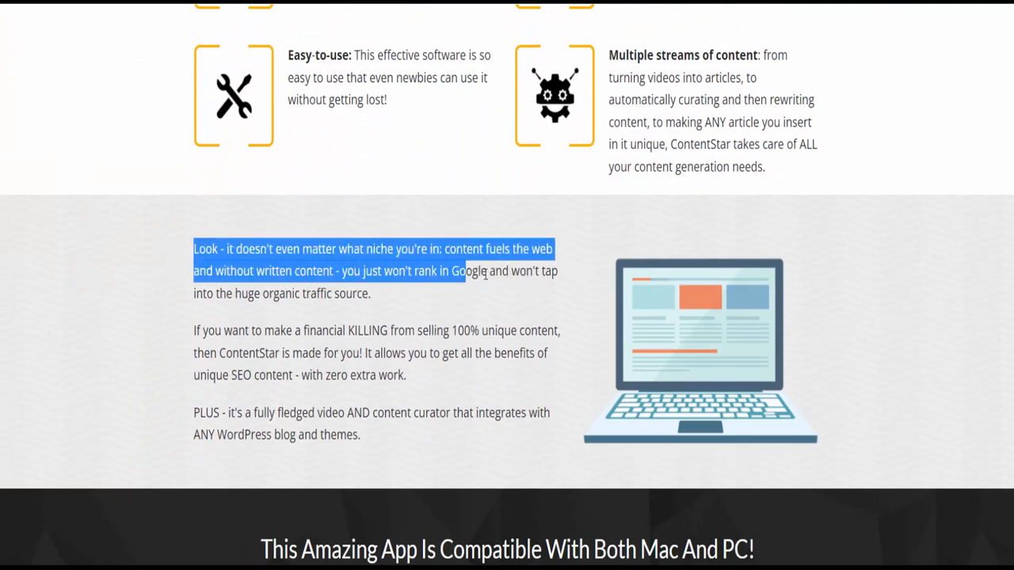
drag(473, 270, 294, 293)
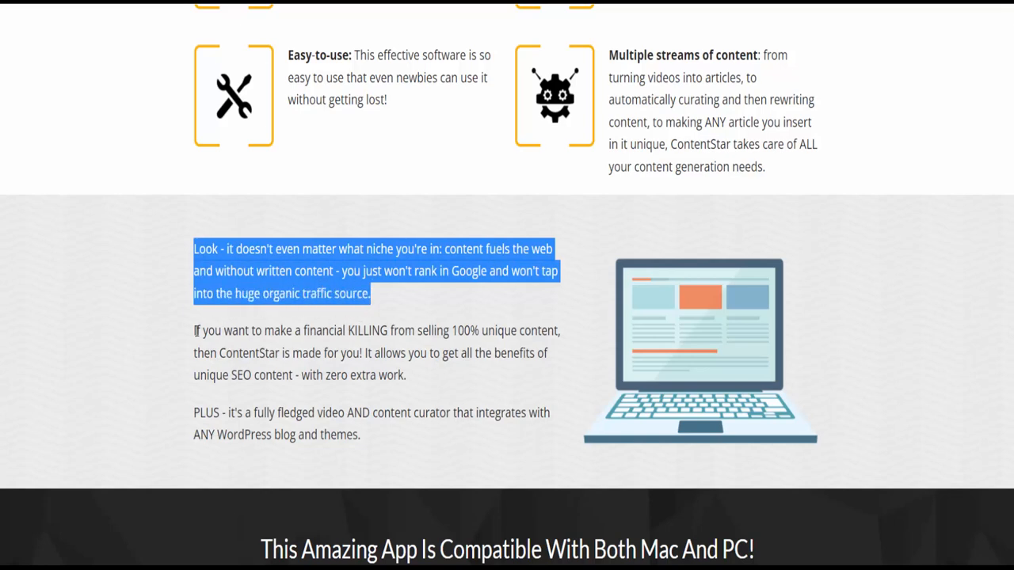
Highlight the financial KILLING sentences through the WordPress-integrating content curator phrase
drag(193, 330, 467, 331)
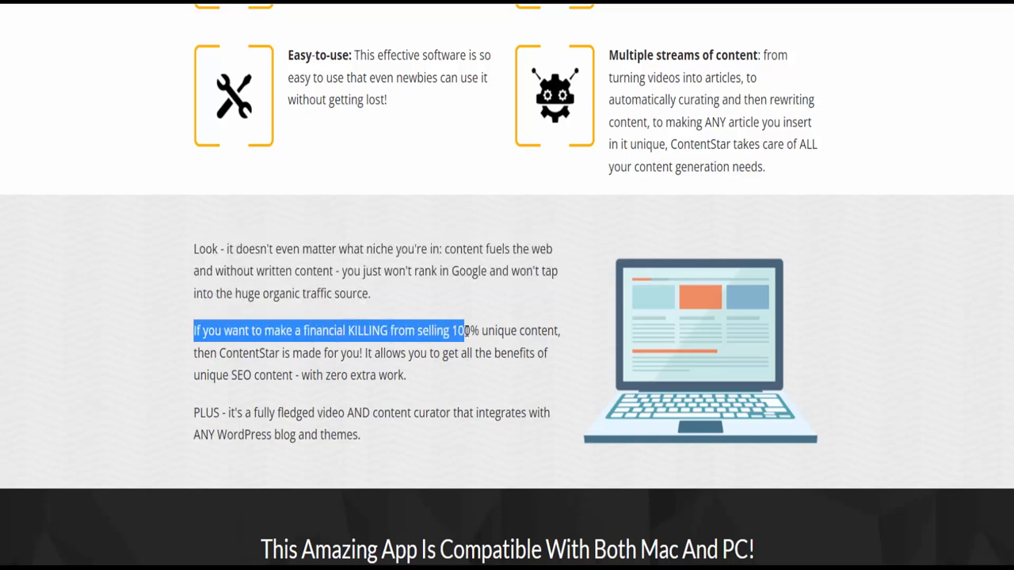
drag(464, 330, 558, 330)
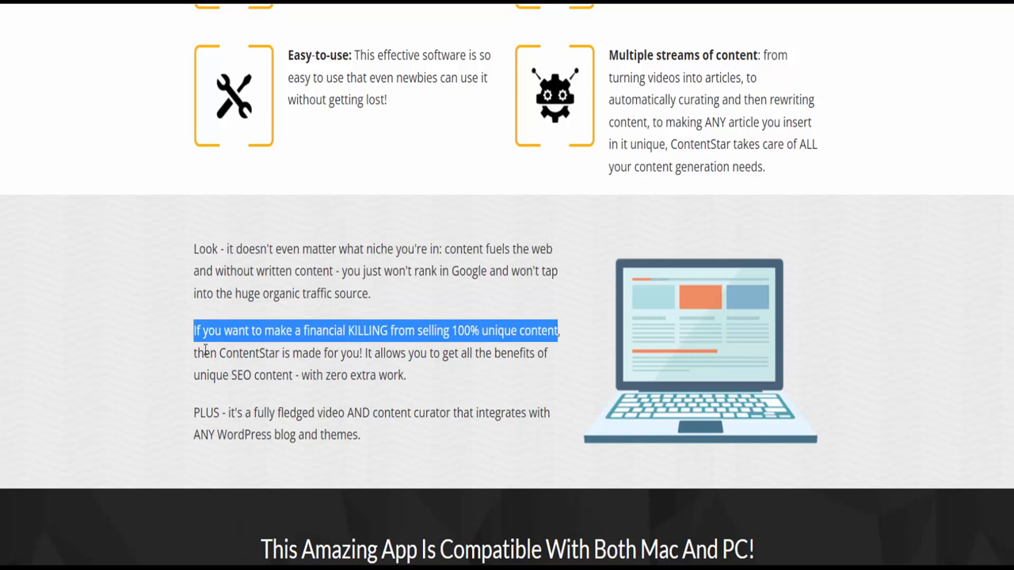
drag(193, 330, 455, 353)
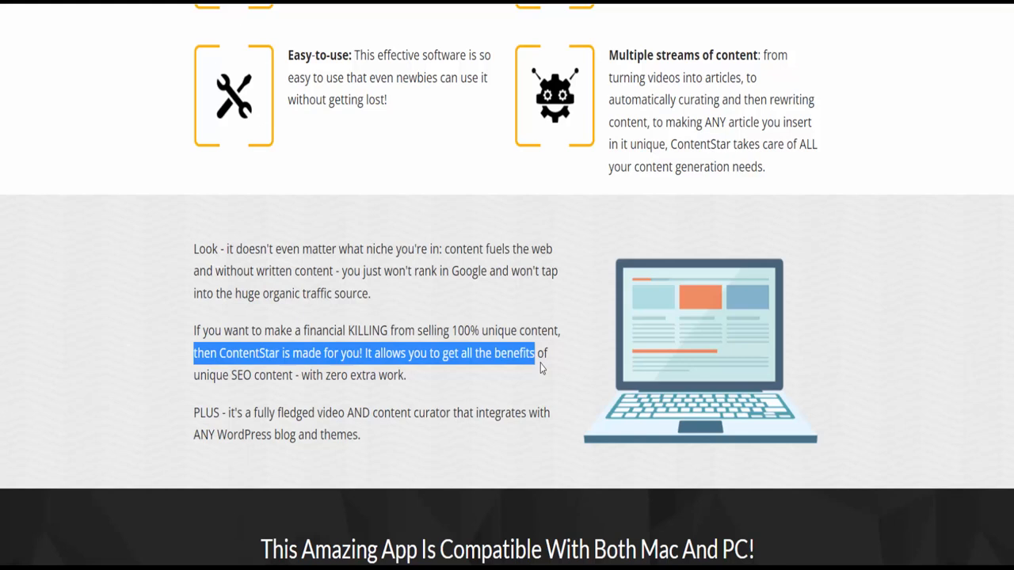
drag(542, 353, 300, 375)
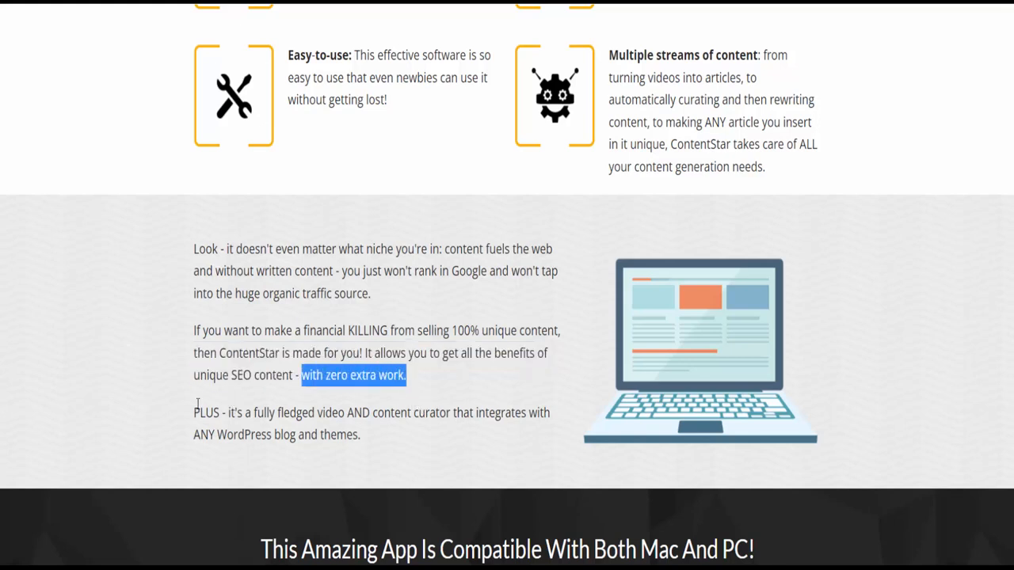
double_click(298, 413)
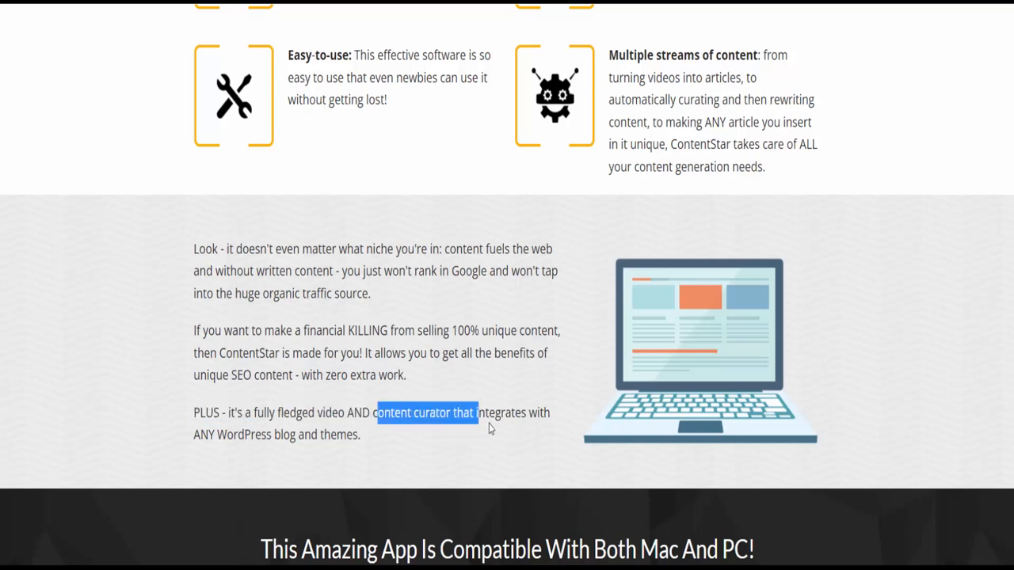
drag(475, 412, 372, 434)
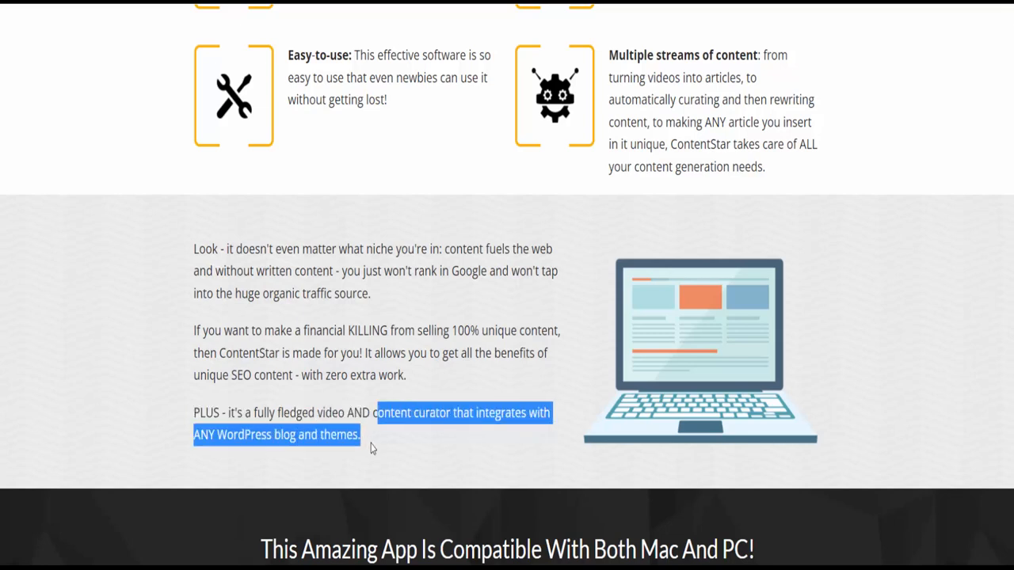
Scroll past the Mac and PC banner to the Teamline testimonial and unique-content options
scroll(down, 3)
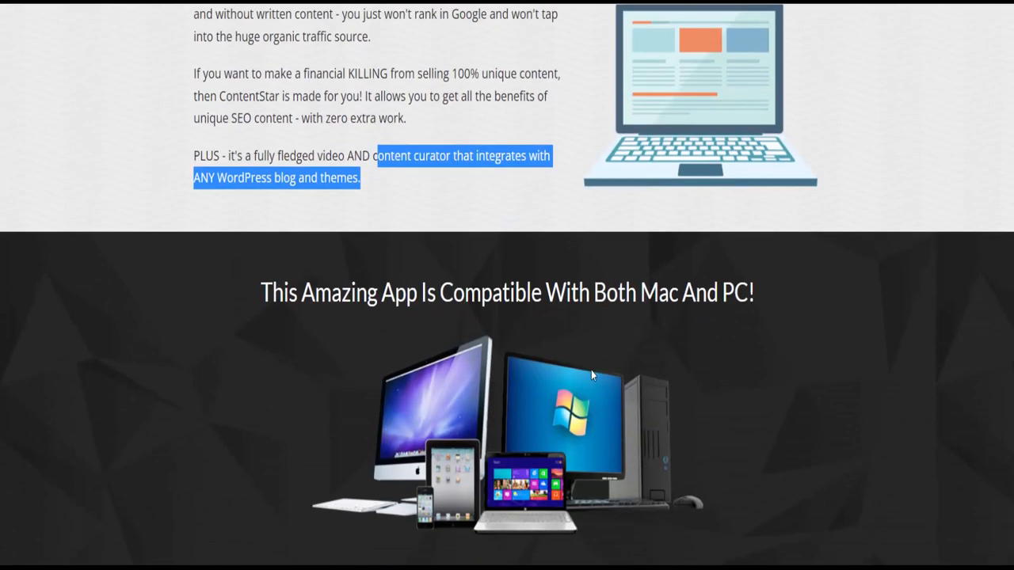
scroll(down, 3)
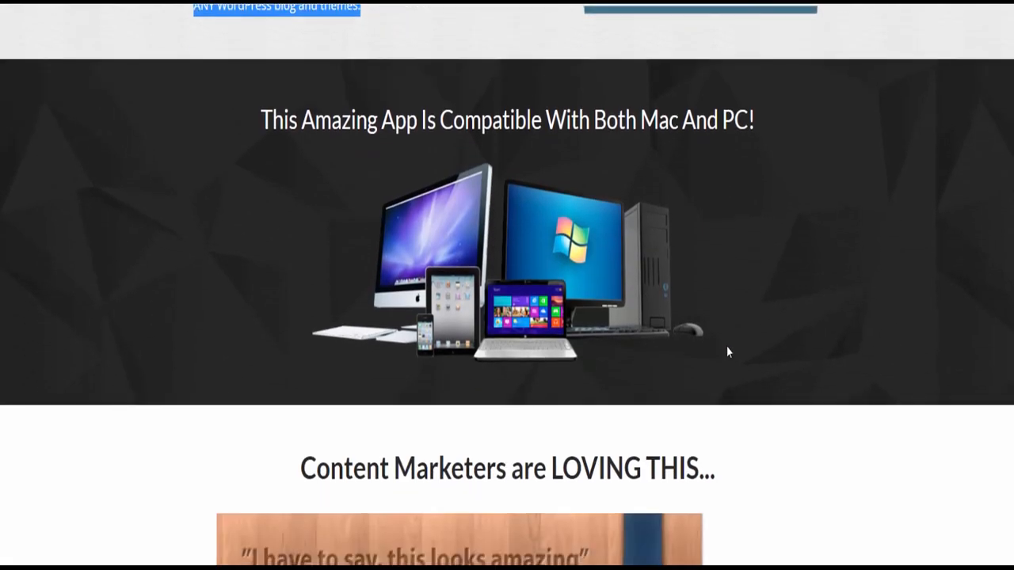
scroll(down, 3)
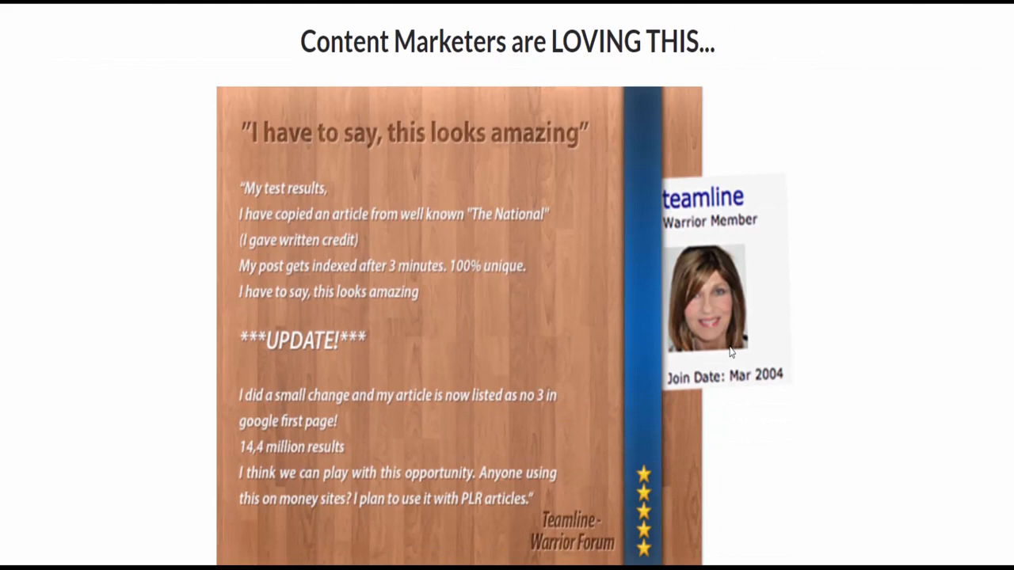
scroll(up, 3)
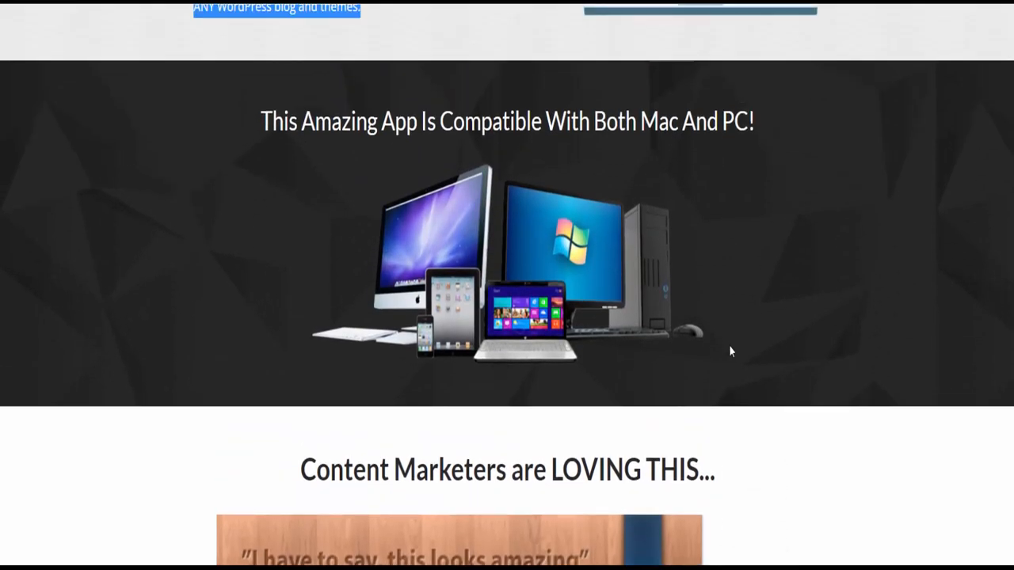
scroll(down, 3)
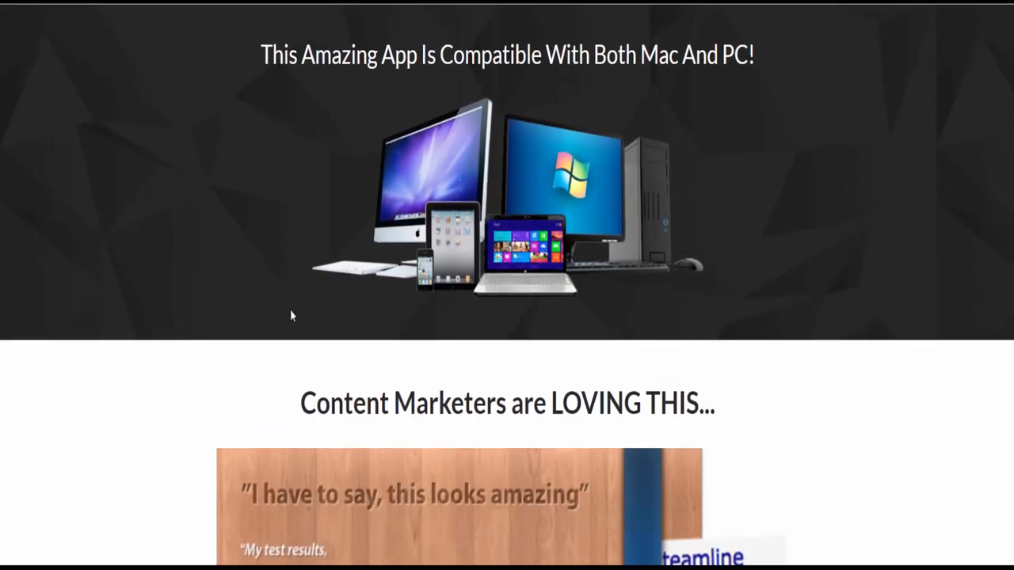
scroll(down, 3)
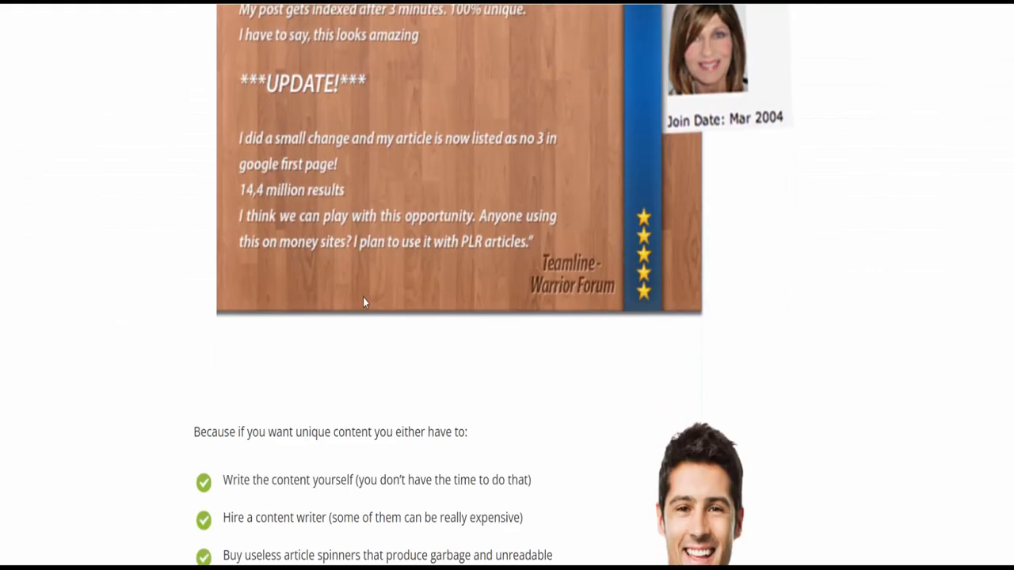
Highlight the content options intro, the article spinners option, and 'Copyscape-passed content'
scroll(down, 3)
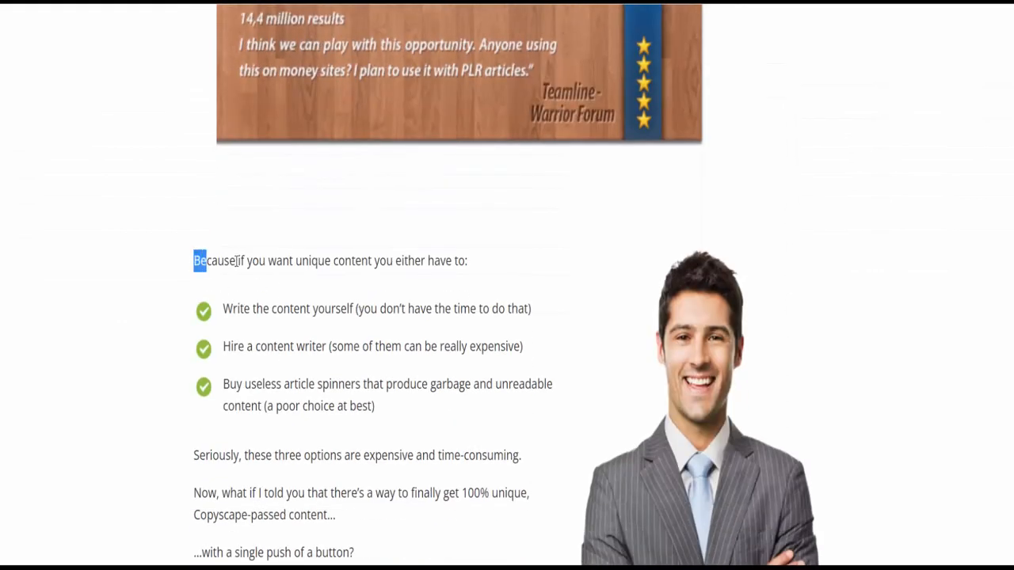
drag(204, 261, 515, 308)
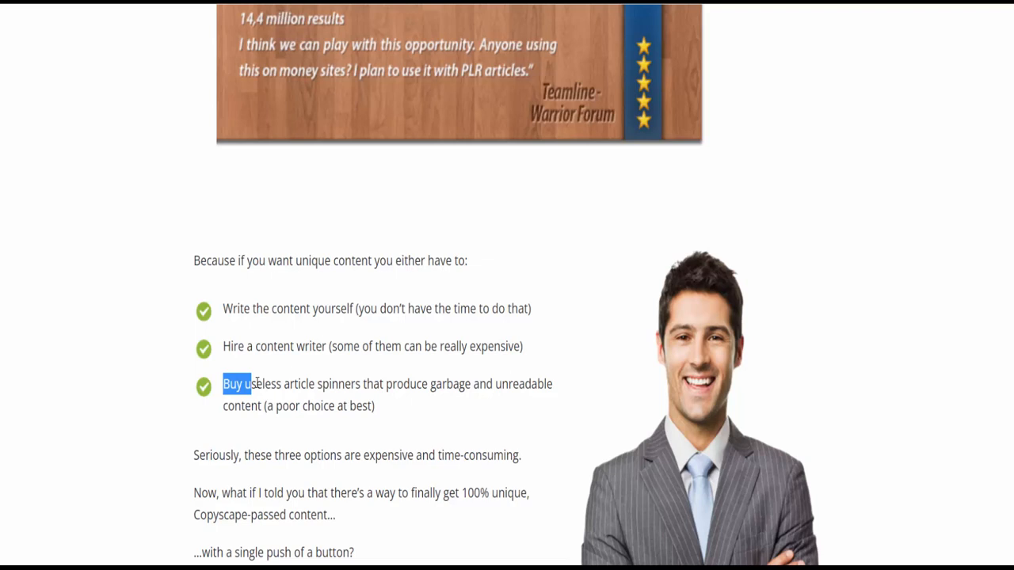
drag(223, 385, 374, 406)
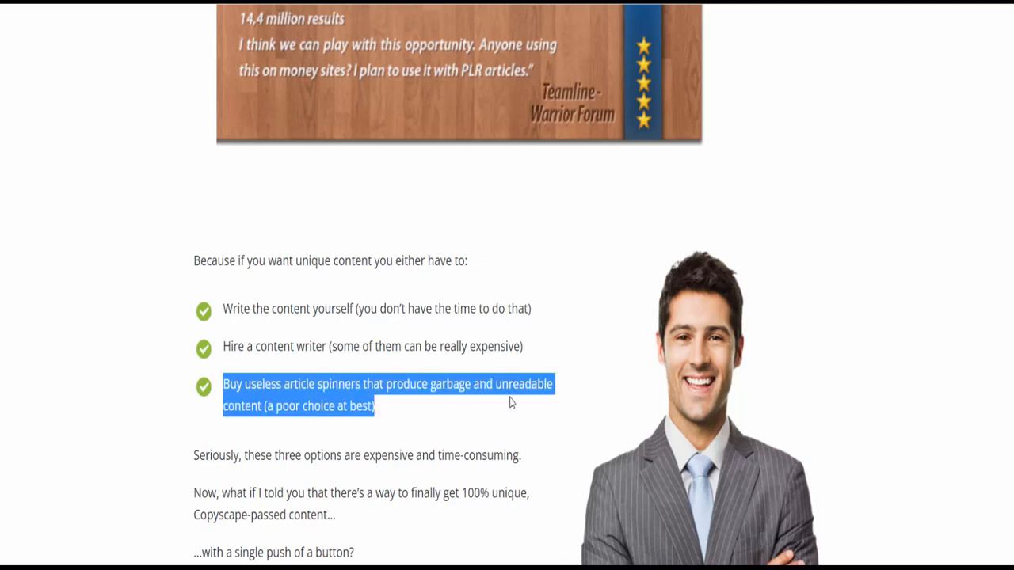
scroll(down, 3)
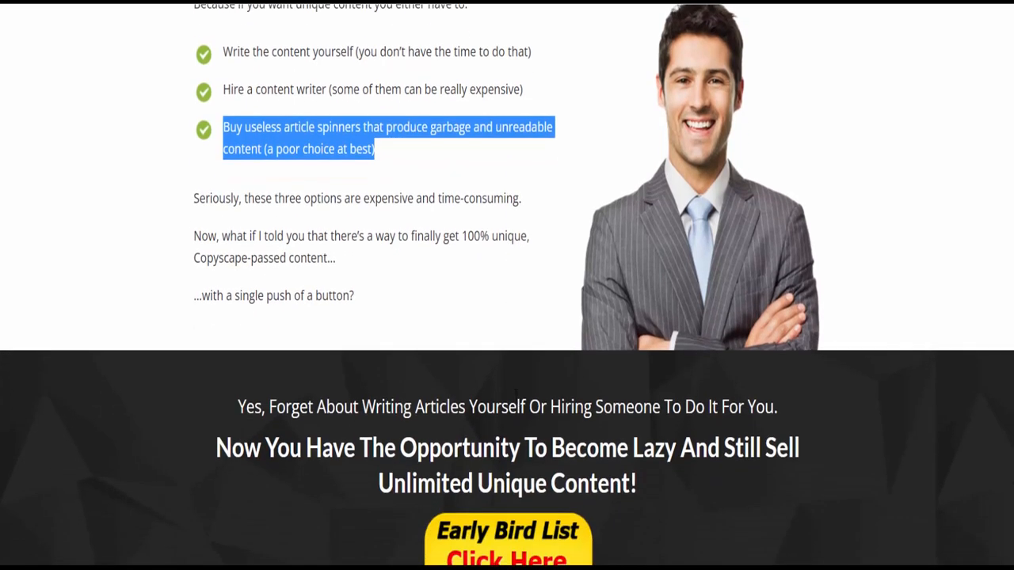
mouse_move(187, 206)
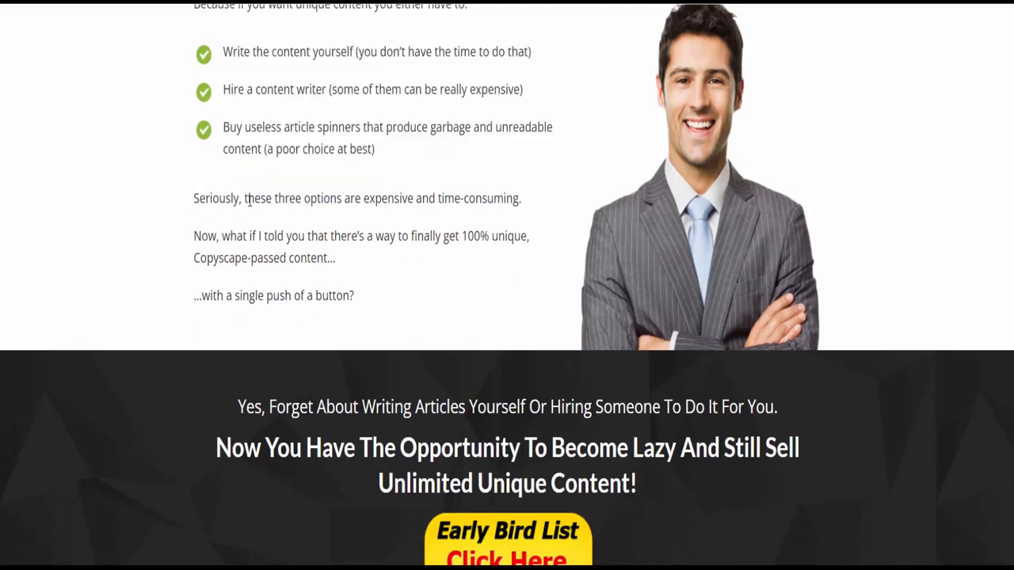
drag(248, 198, 520, 198)
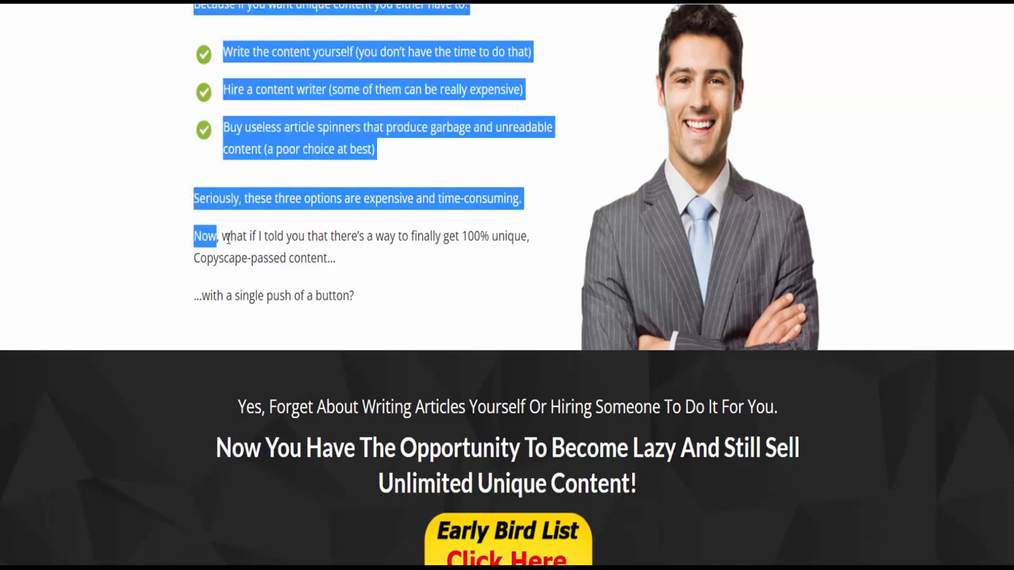
drag(222, 235, 528, 236)
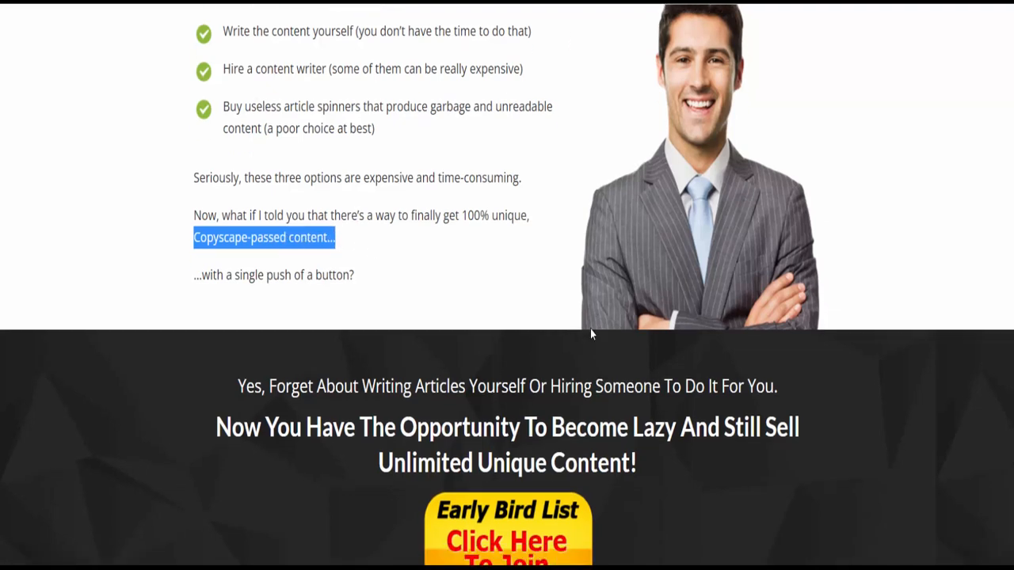
Scroll past the robot section and product box to 'Now since its inception'
scroll(down, 3)
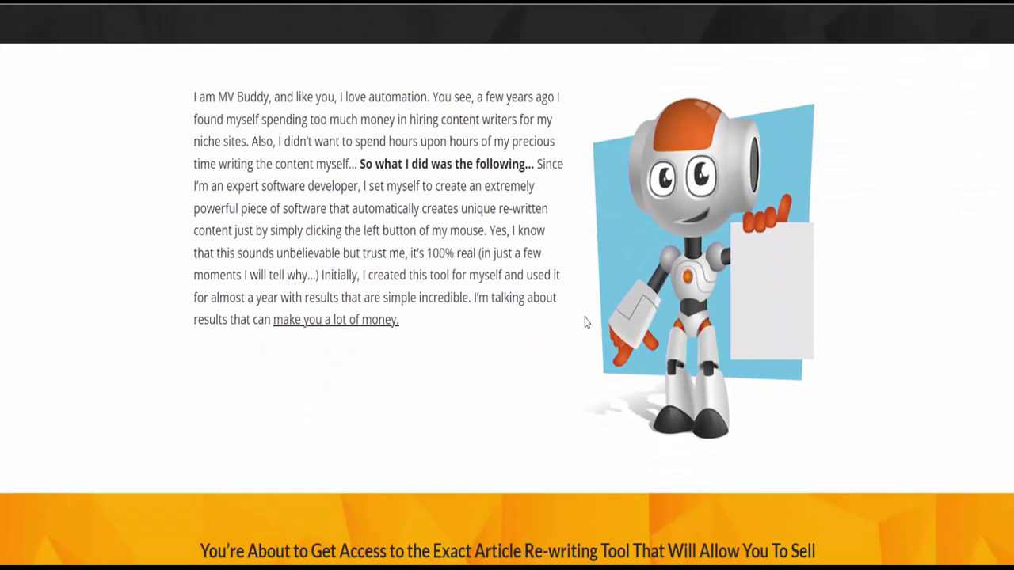
scroll(down, 3)
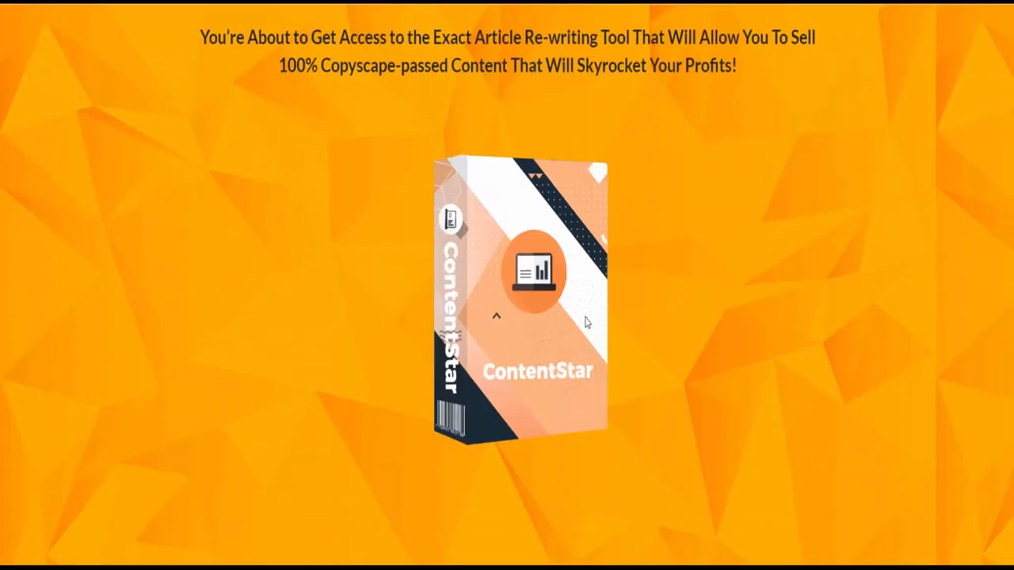
scroll(down, 3)
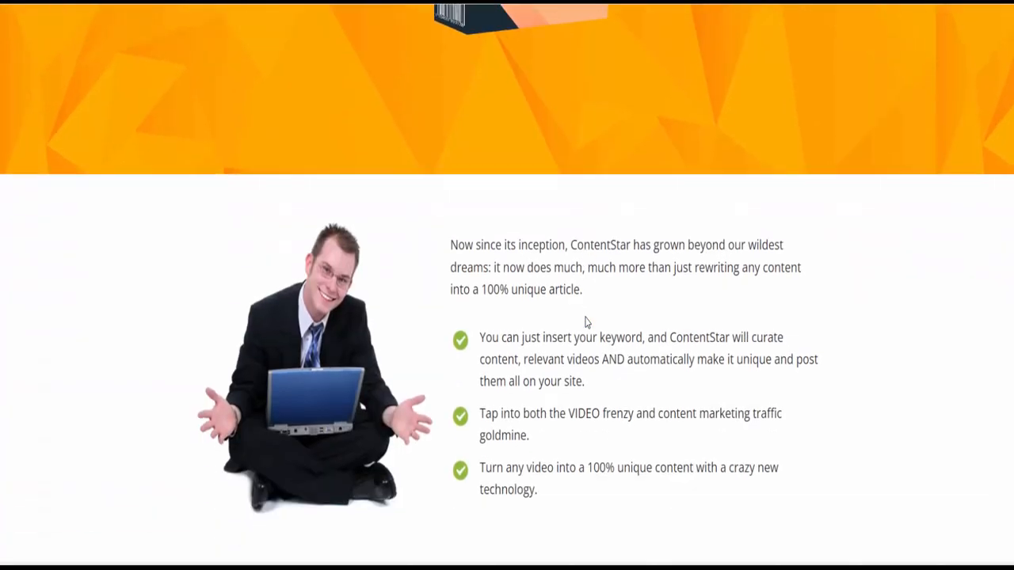